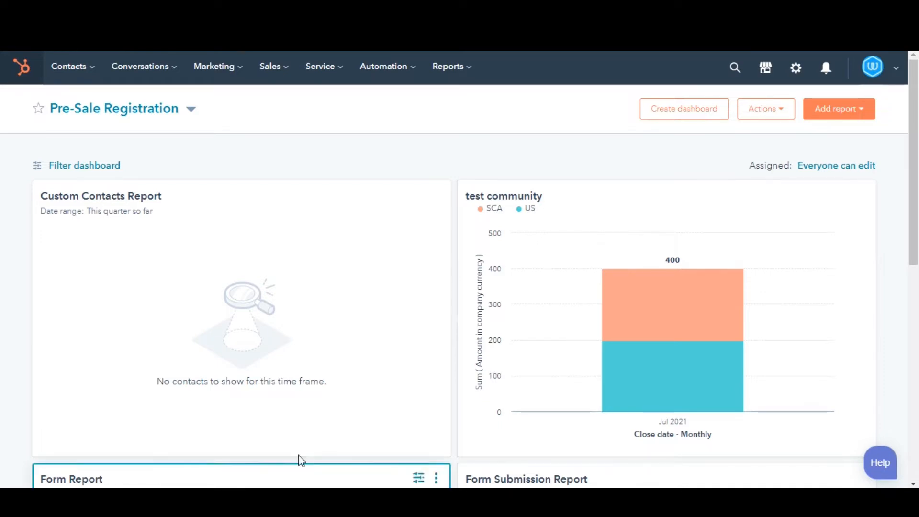
# Go to the Tasks page from the Sales menu.
pyautogui.click(270, 66)
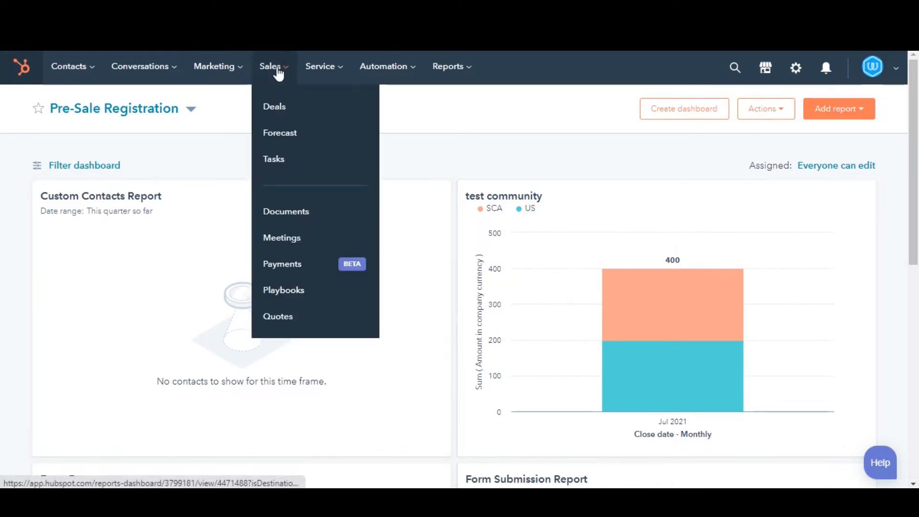
pyautogui.click(274, 159)
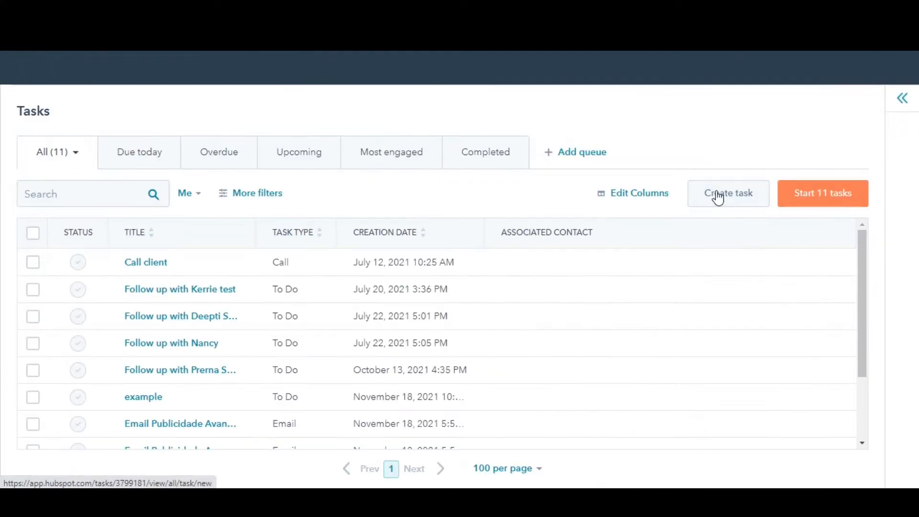
# Start a new task titled 'test' with type Call and priority High.
pyautogui.click(728, 193)
pyautogui.write('ts')
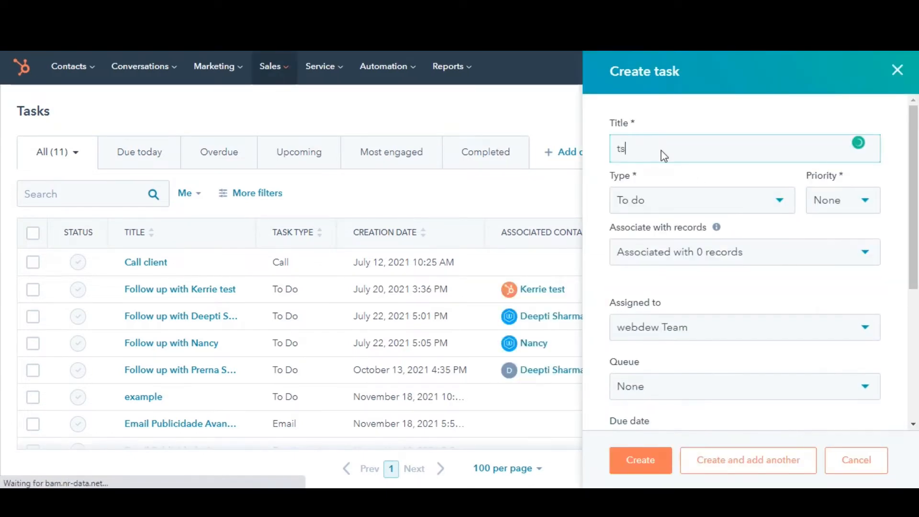
pyautogui.write('est')
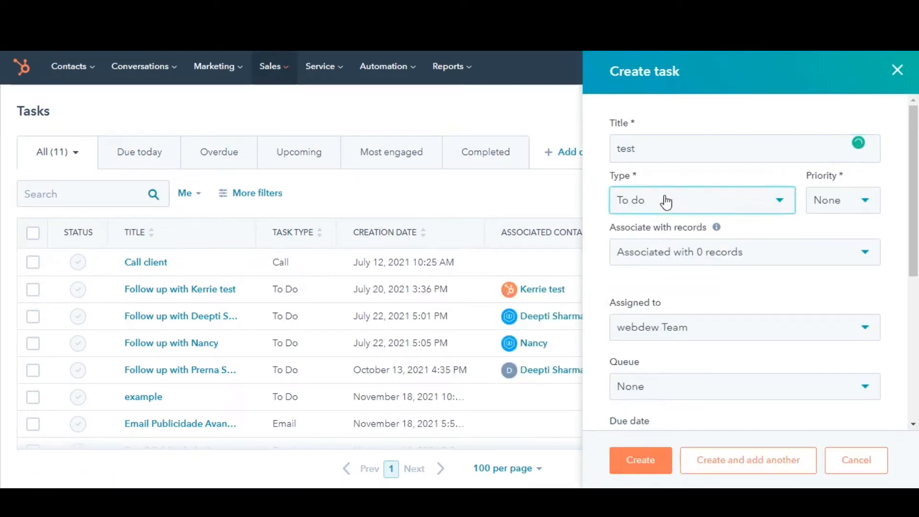
pyautogui.click(842, 200)
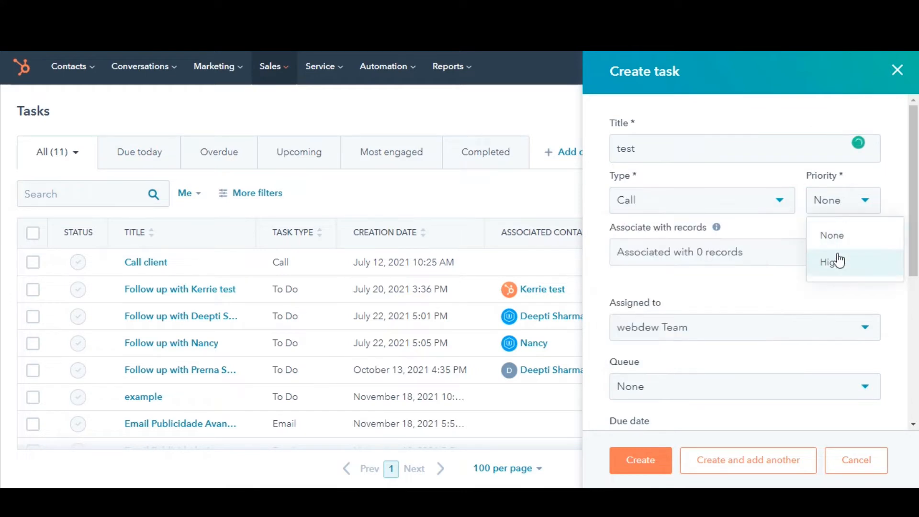
pyautogui.click(828, 261)
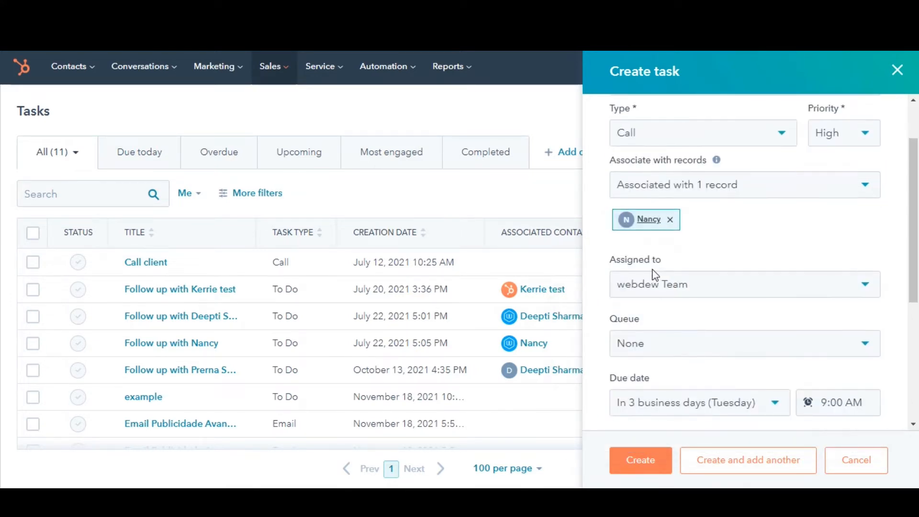
# Keep the due date at three business days and create the task.
pyautogui.click(745, 284)
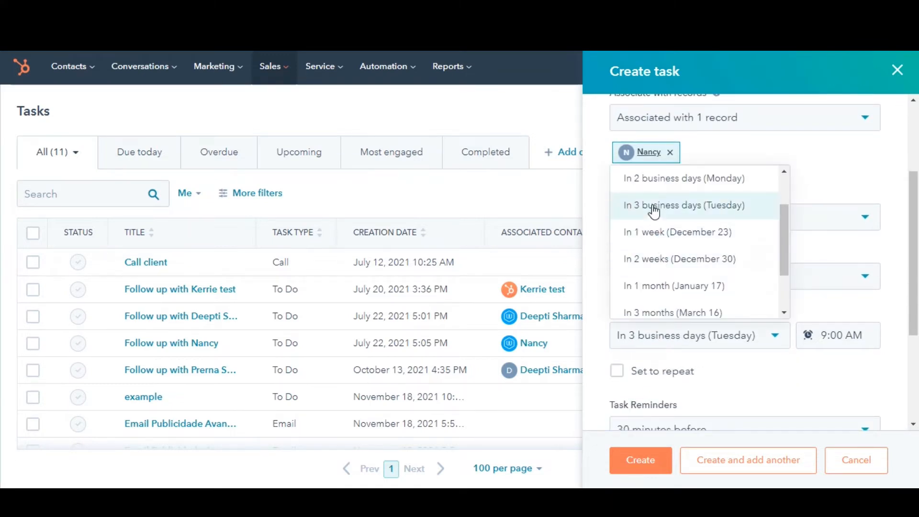
pyautogui.click(684, 205)
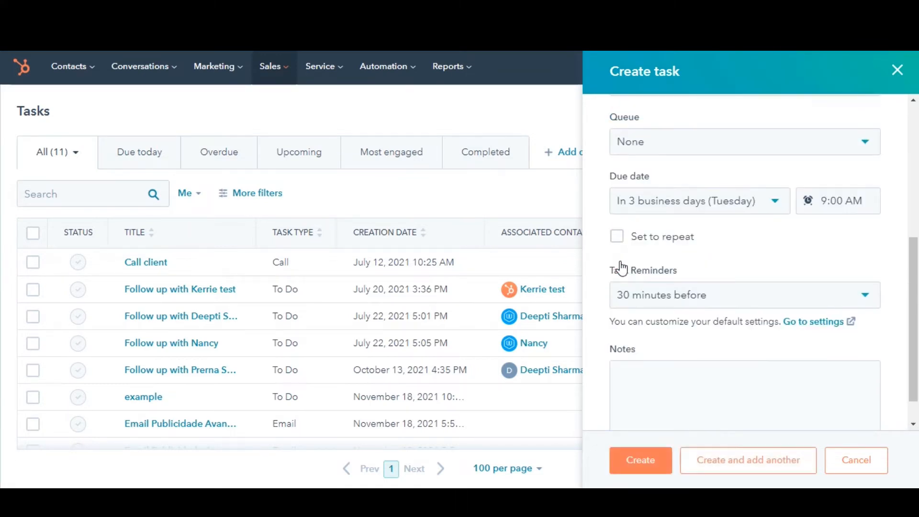
pyautogui.scroll(-3)
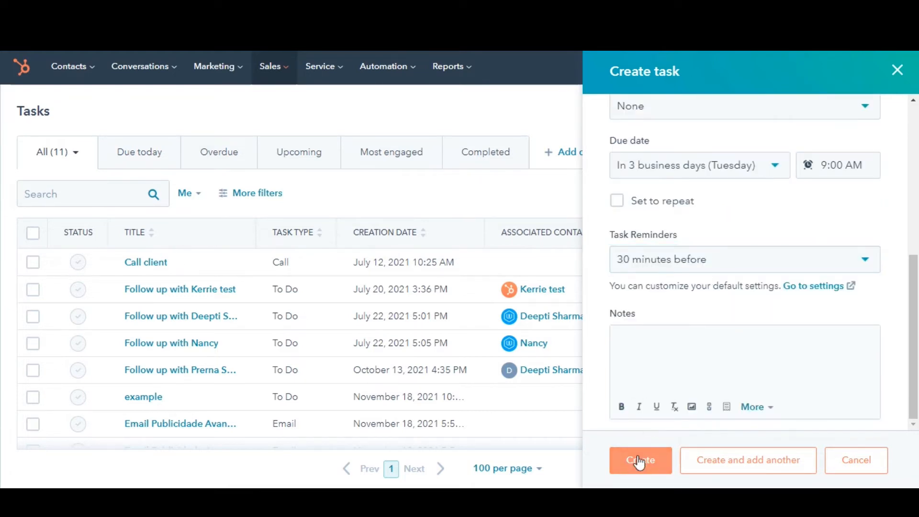
pyautogui.click(640, 460)
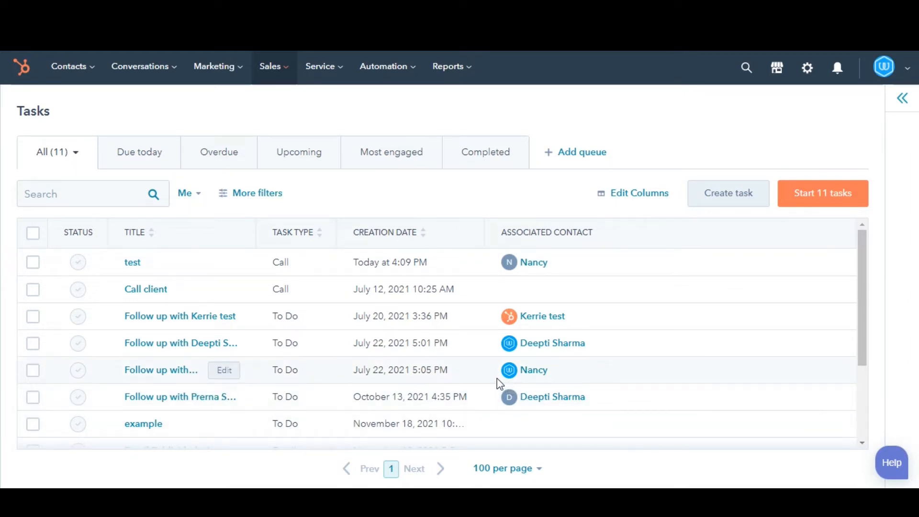
pyautogui.click(68, 66)
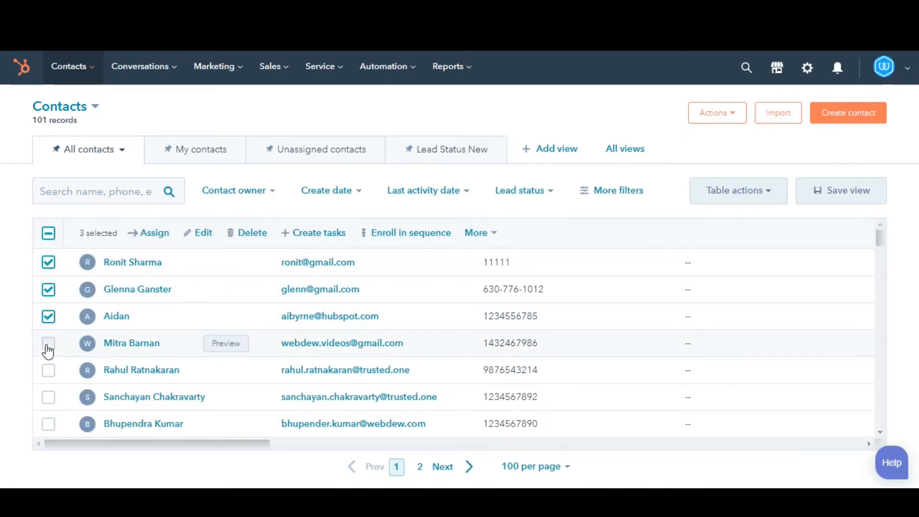
pyautogui.click(48, 342)
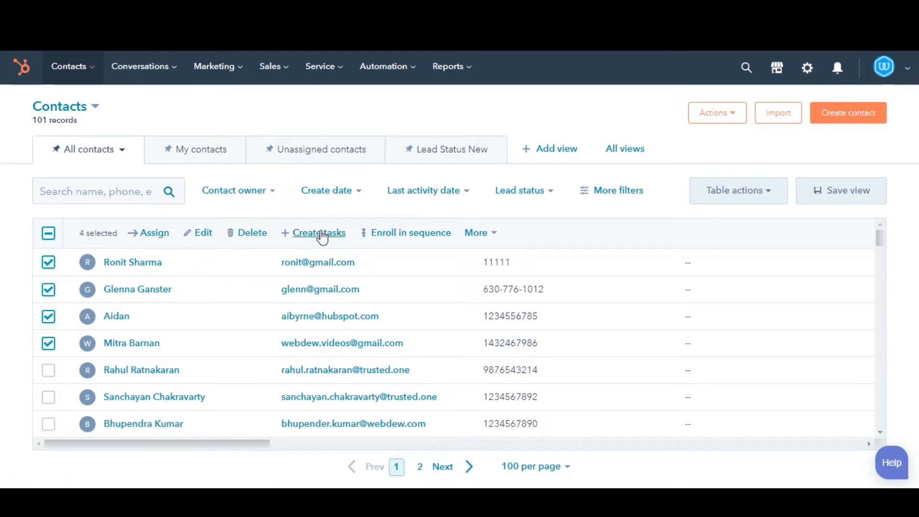
# Bulk-create tasks for the four selected contacts, setting the task type, due in three business days.
pyautogui.click(318, 232)
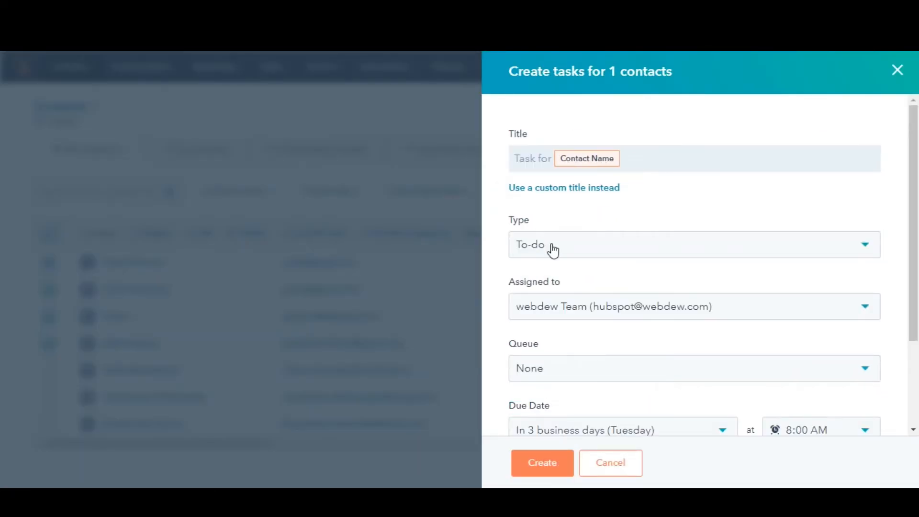
pyautogui.click(694, 306)
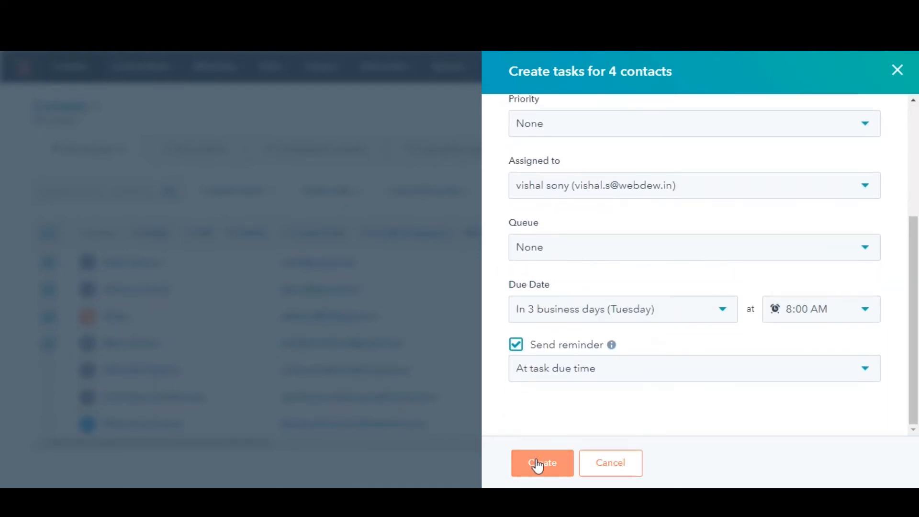
pyautogui.click(541, 462)
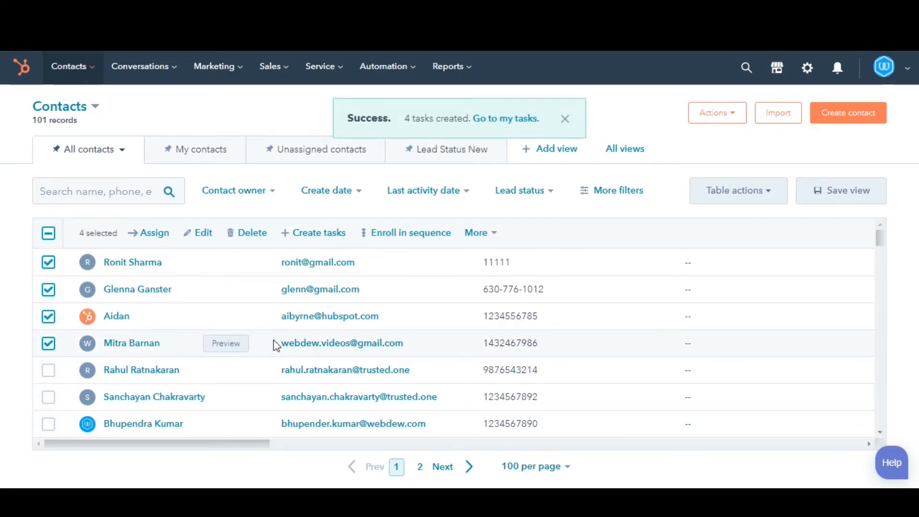
pyautogui.moveTo(265, 343)
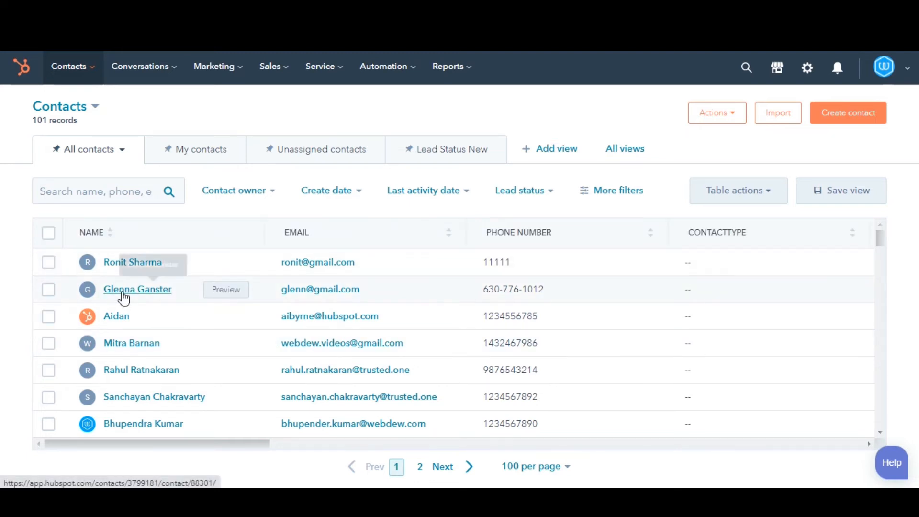
pyautogui.click(137, 289)
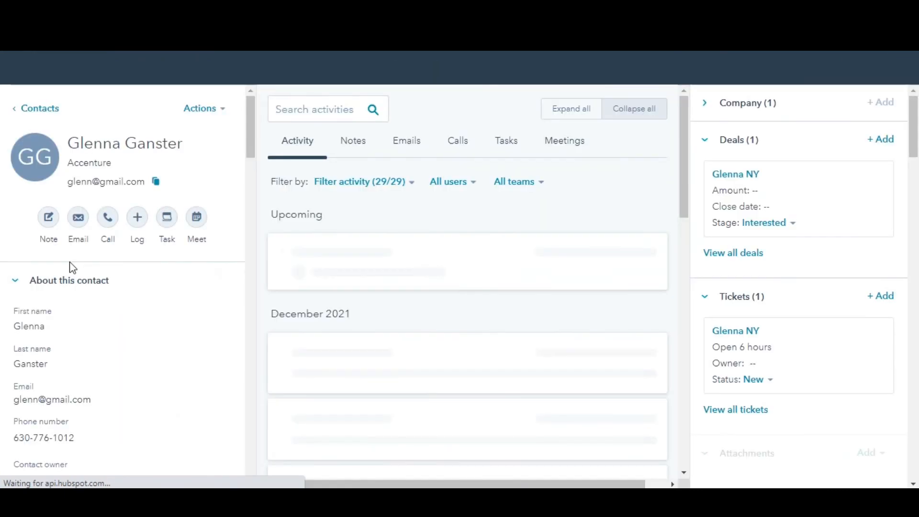
pyautogui.click(166, 218)
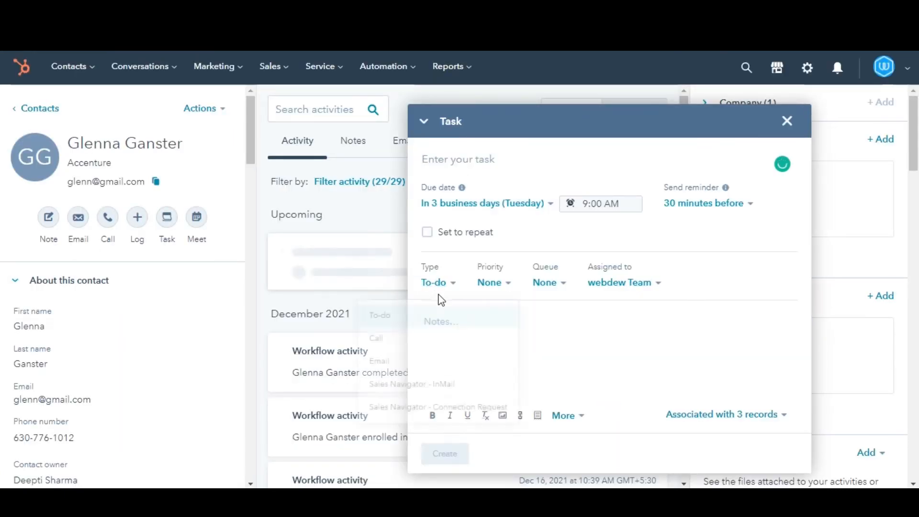
pyautogui.write('test1')
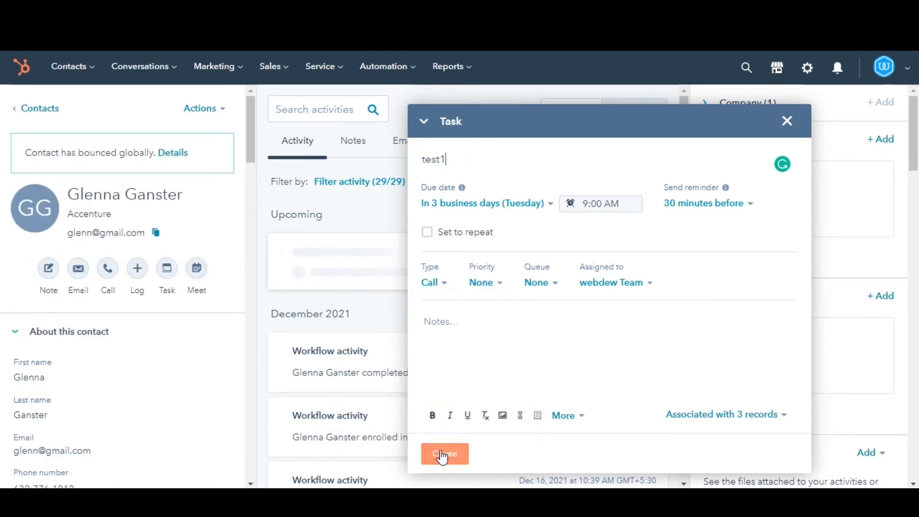
pyautogui.click(444, 454)
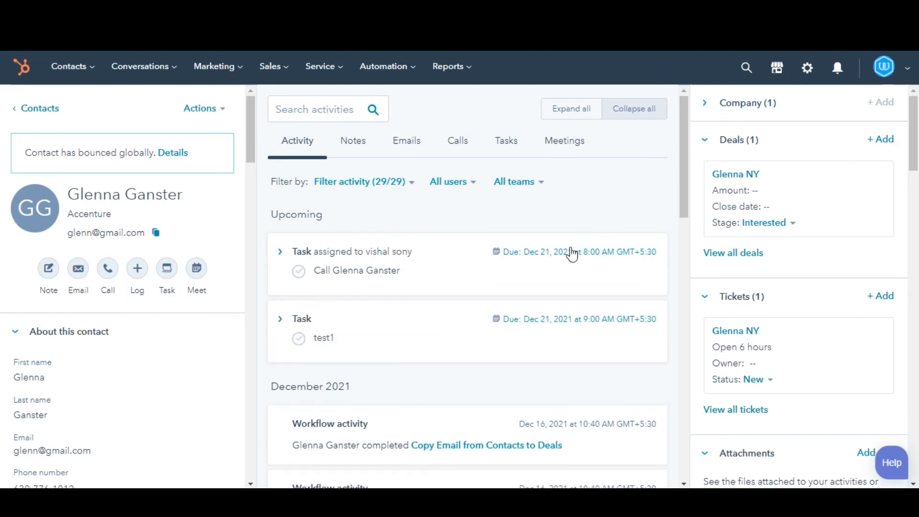